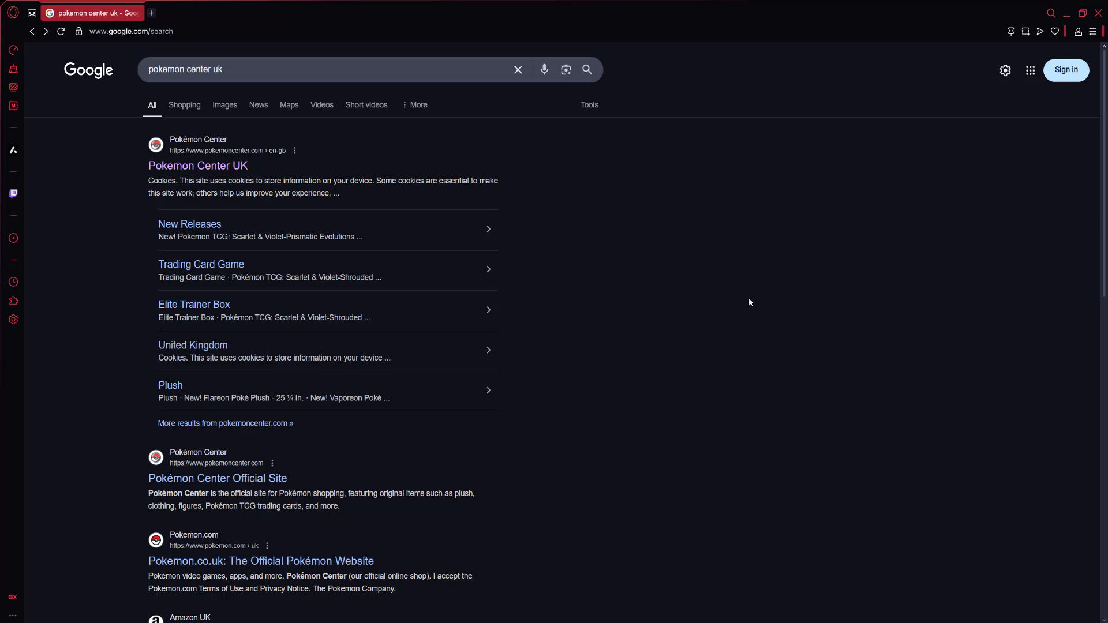
mouse_move(734, 305)
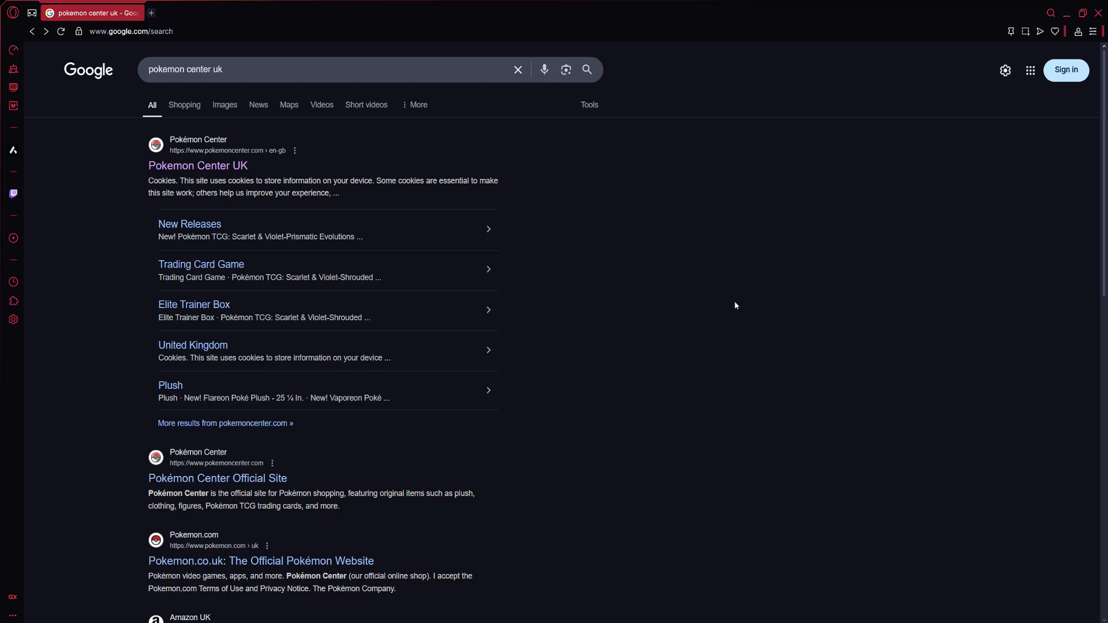
mouse_move(516, 298)
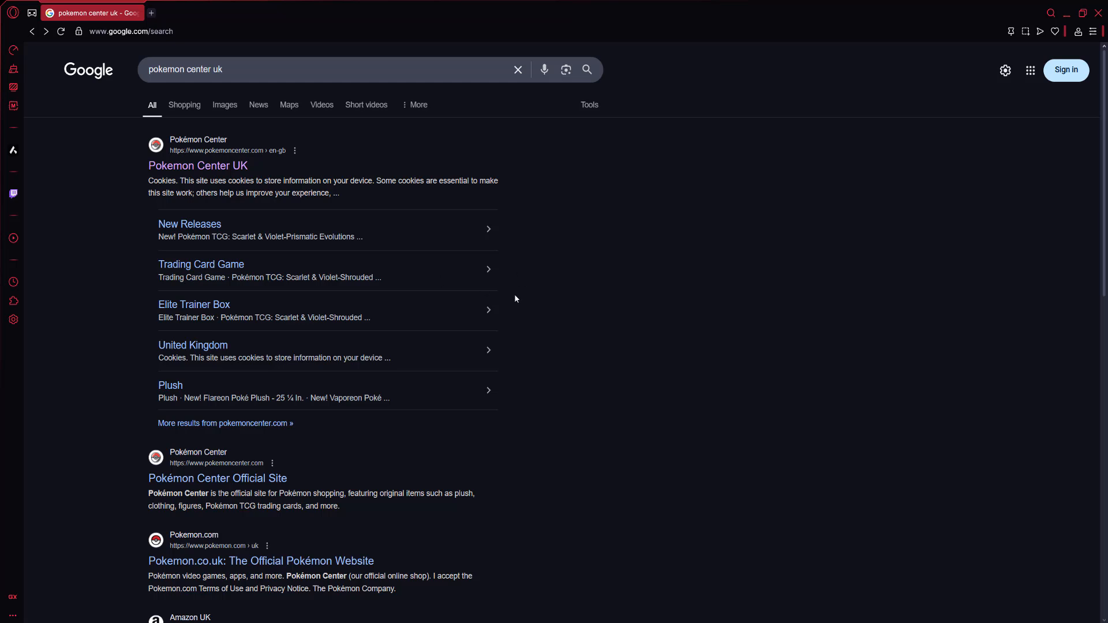
mouse_move(198, 165)
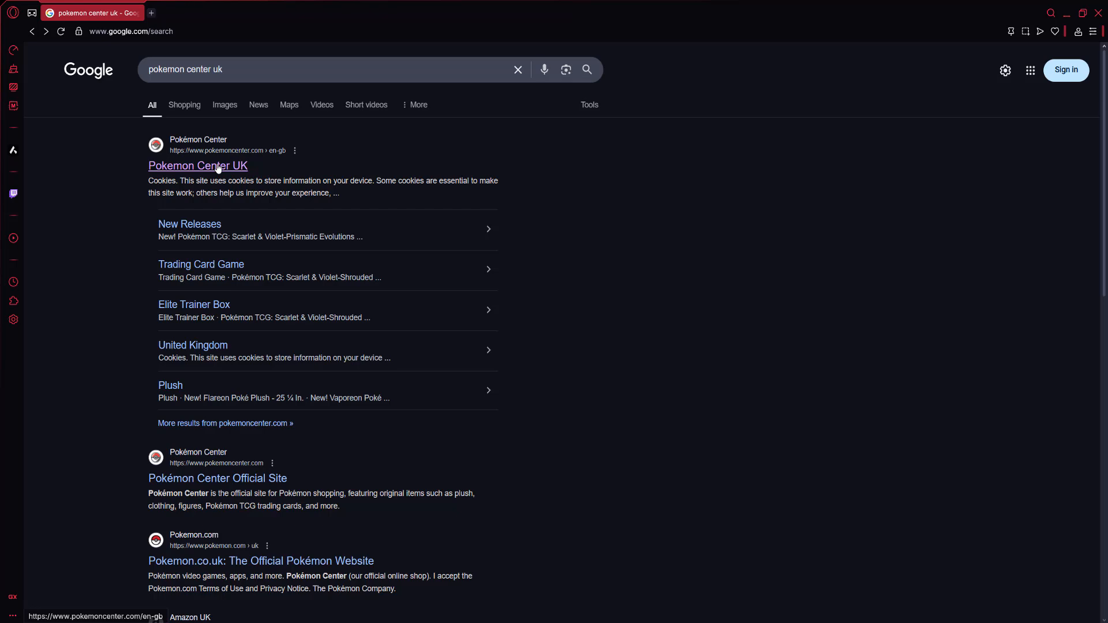
Open the 'Pokemon Center UK' search result, landing on the pokemoncenter.com/en-gb waiting-room queue.
click(198, 165)
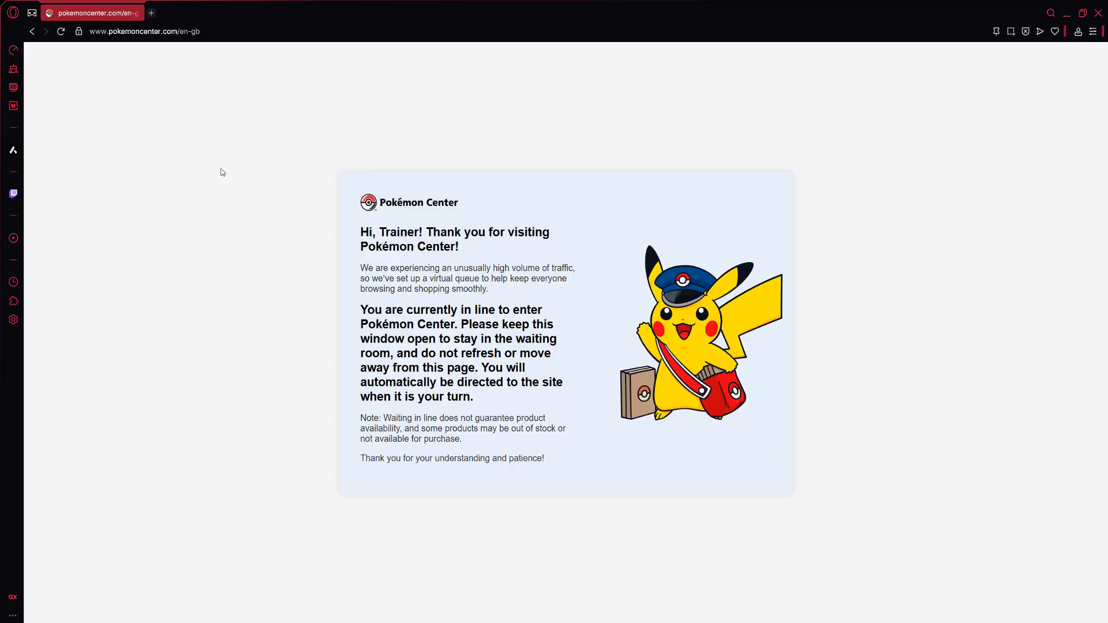
mouse_move(272, 256)
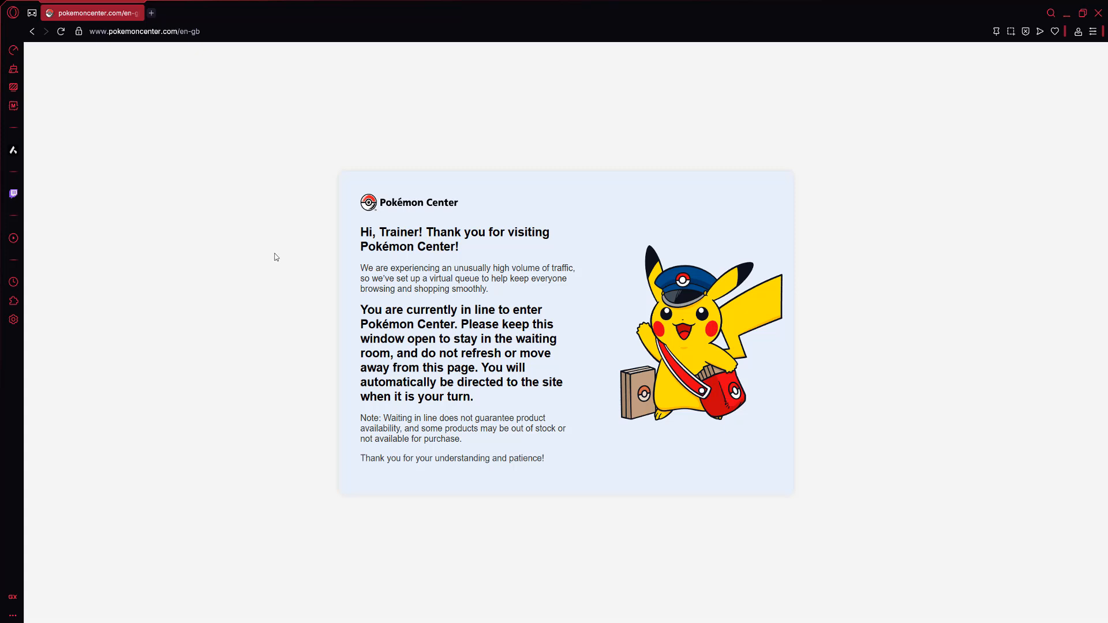
mouse_move(285, 225)
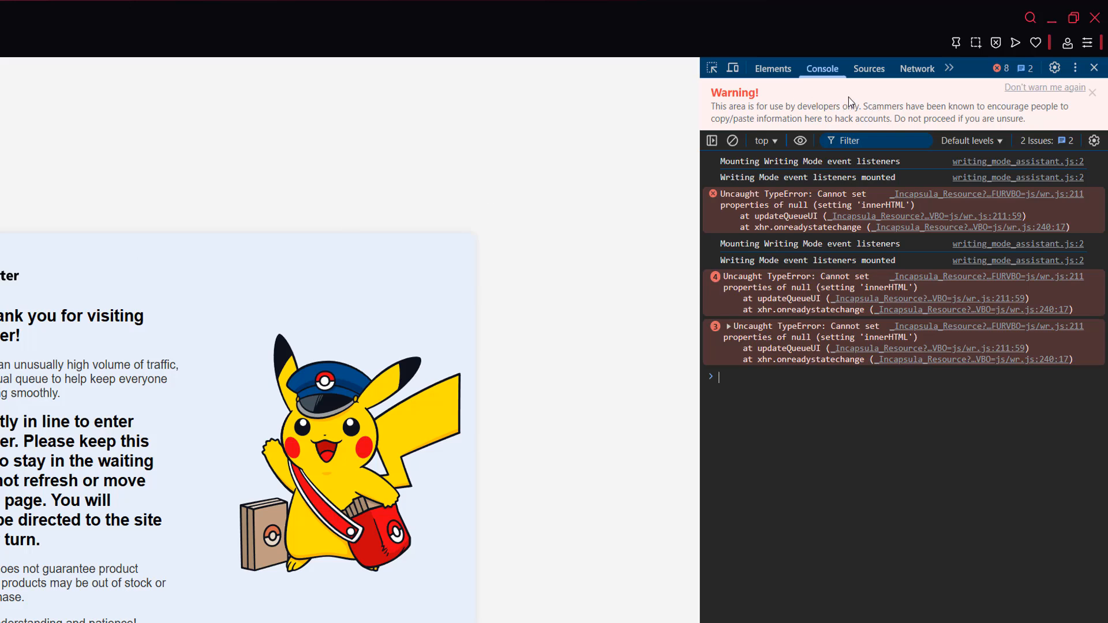
mouse_move(917, 69)
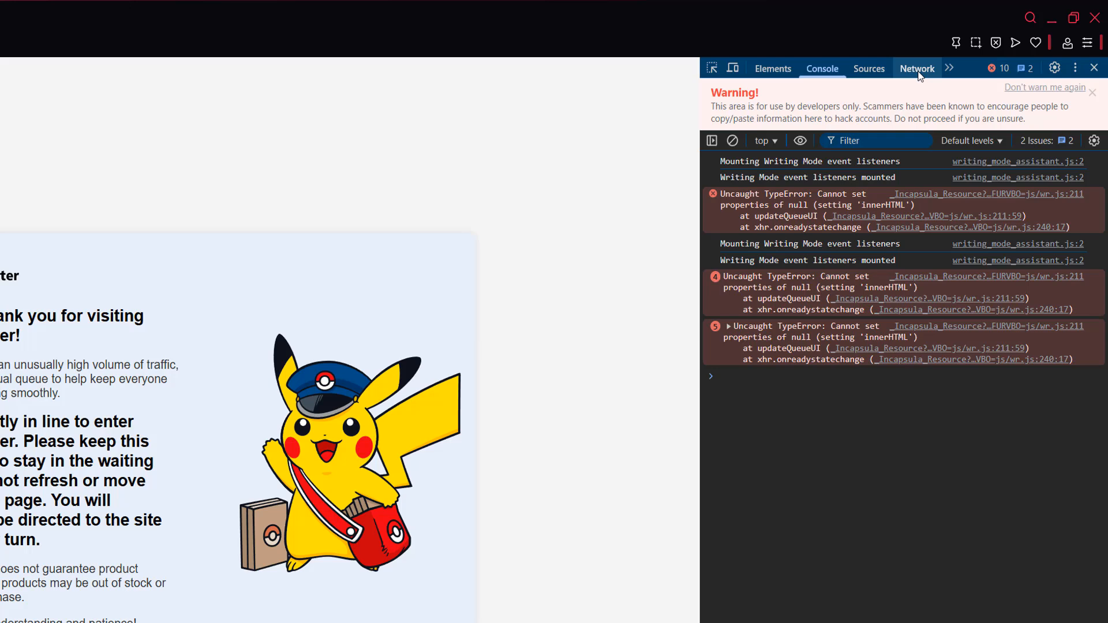
mouse_move(941, 73)
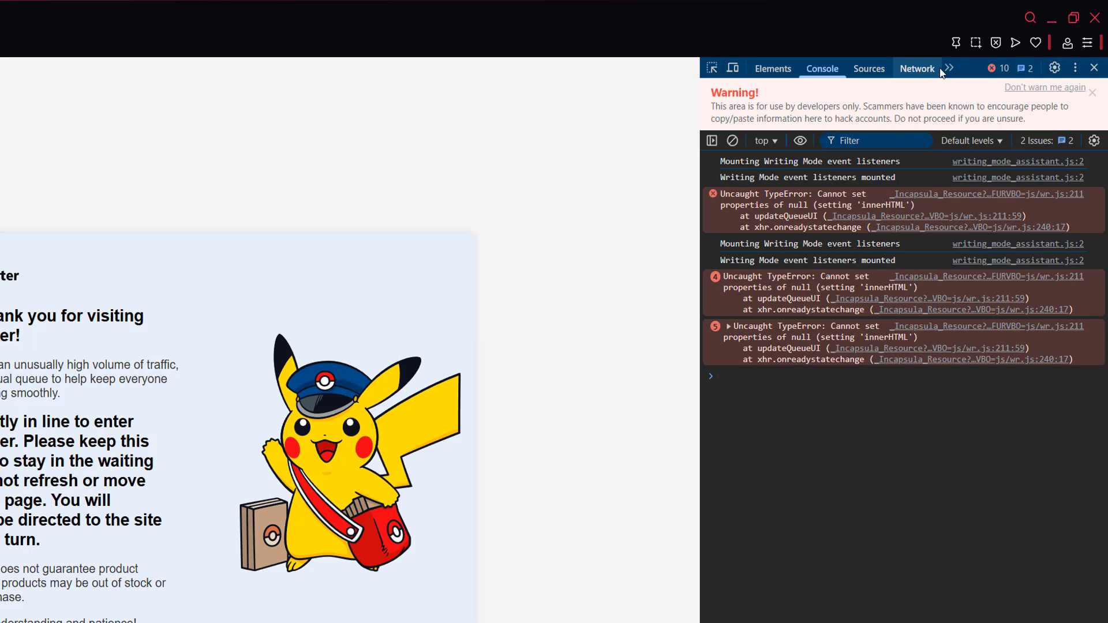
mouse_move(950, 69)
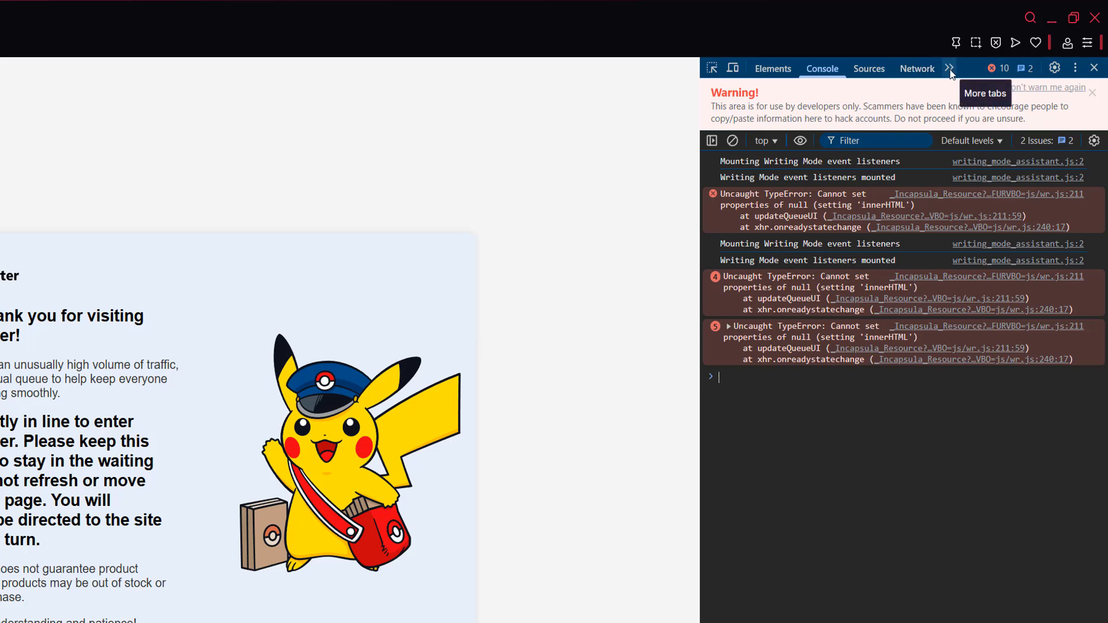
Switch the open developer tools from the Console to the Network panel.
click(950, 68)
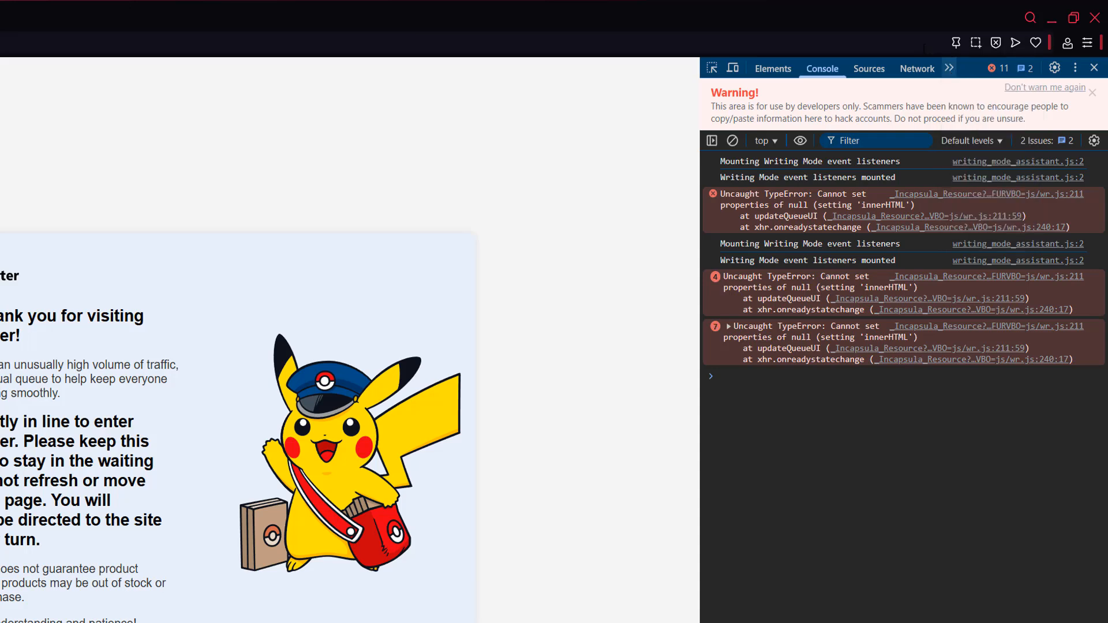
click(916, 69)
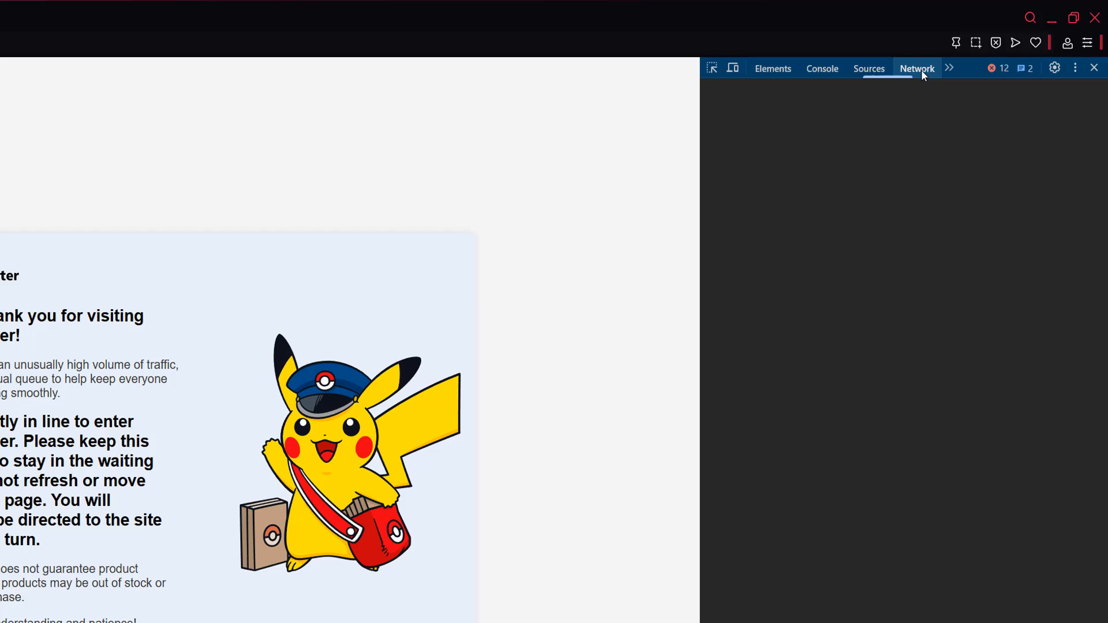
Show the network log of repeated _Incapsula_Resource requests and select one request row.
click(916, 69)
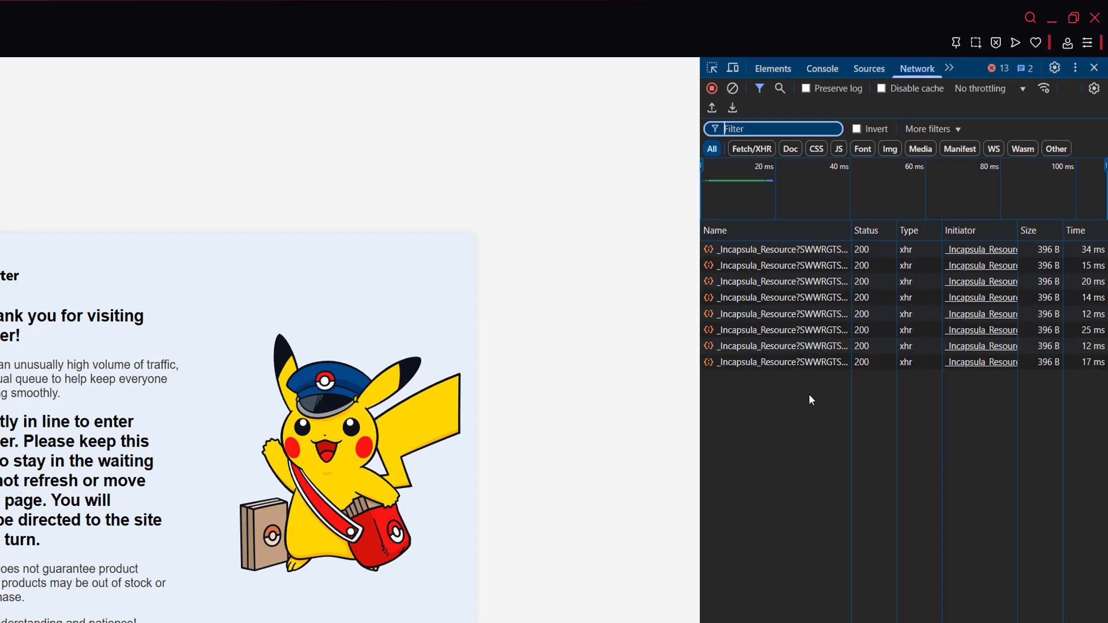
mouse_move(811, 381)
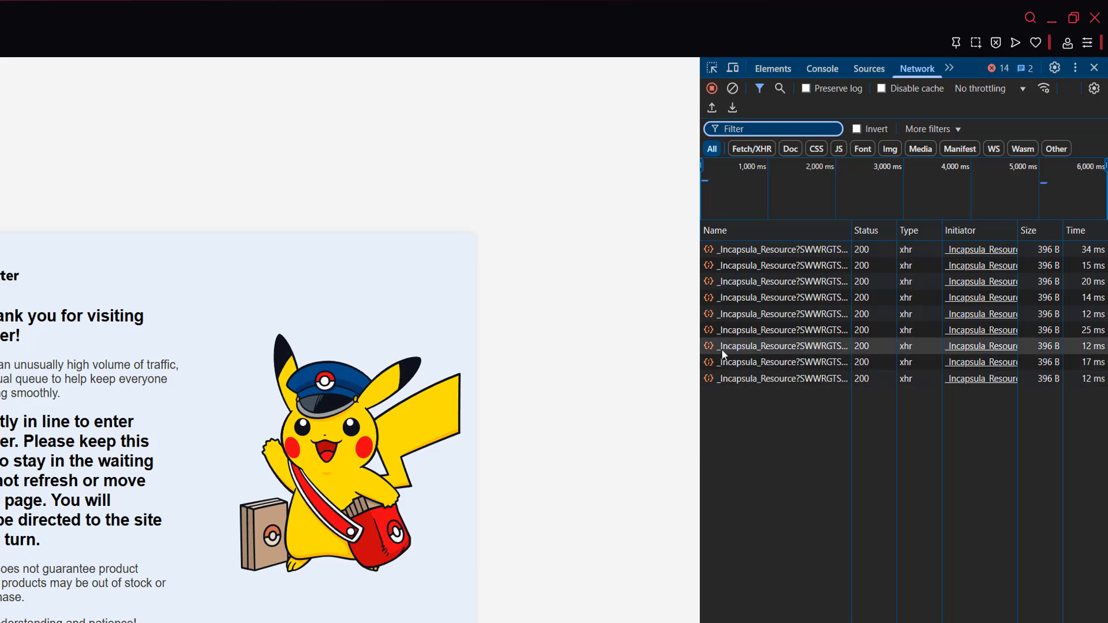
mouse_move(792, 355)
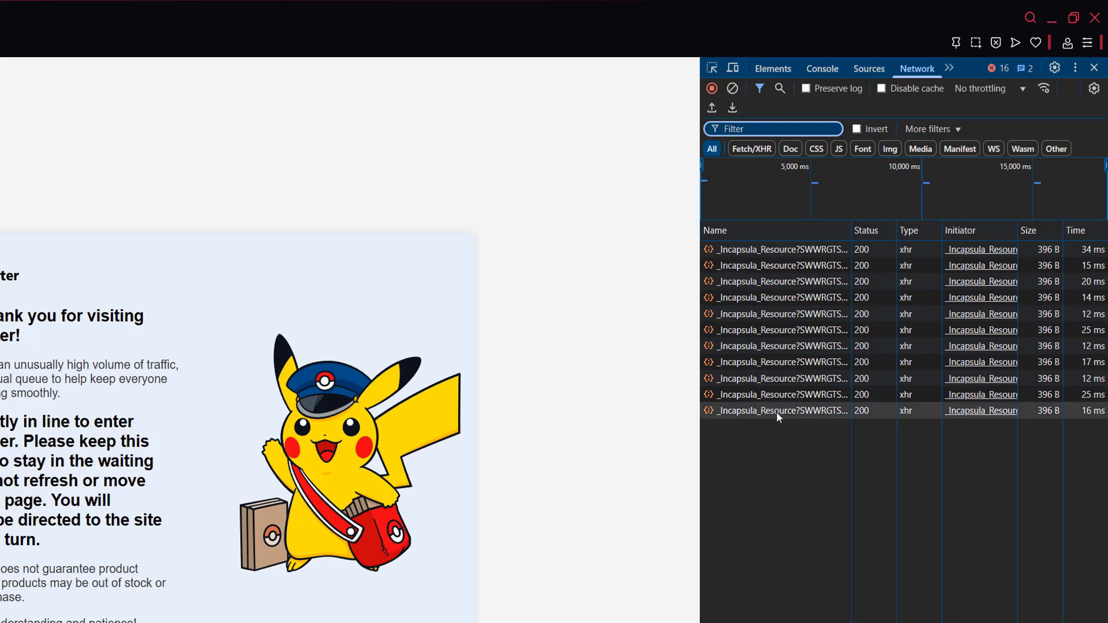
click(775, 410)
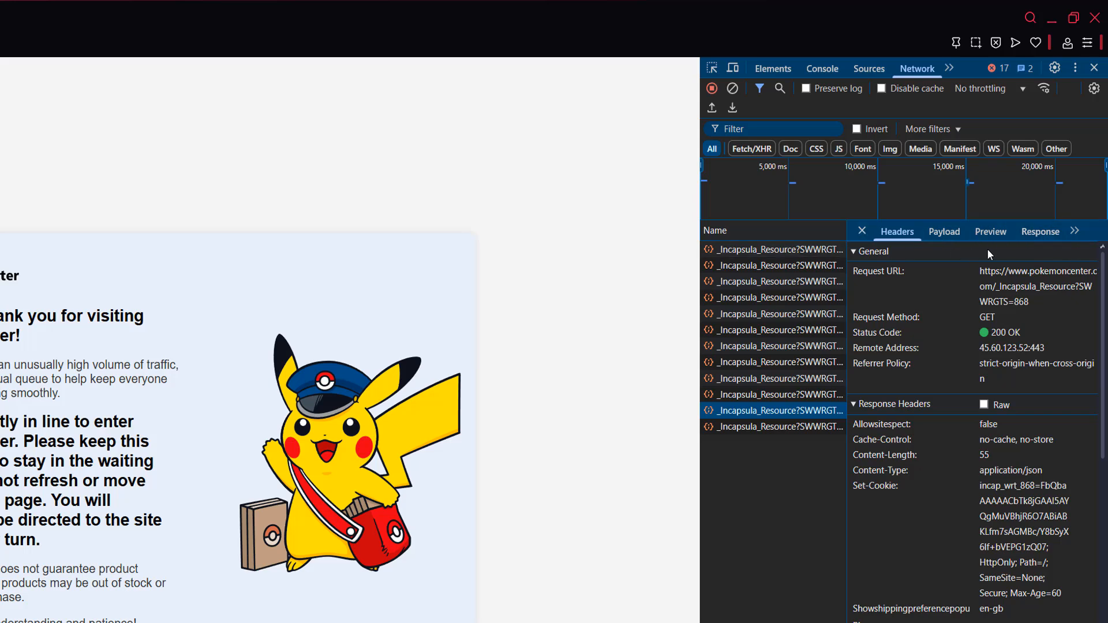
mouse_move(1040, 231)
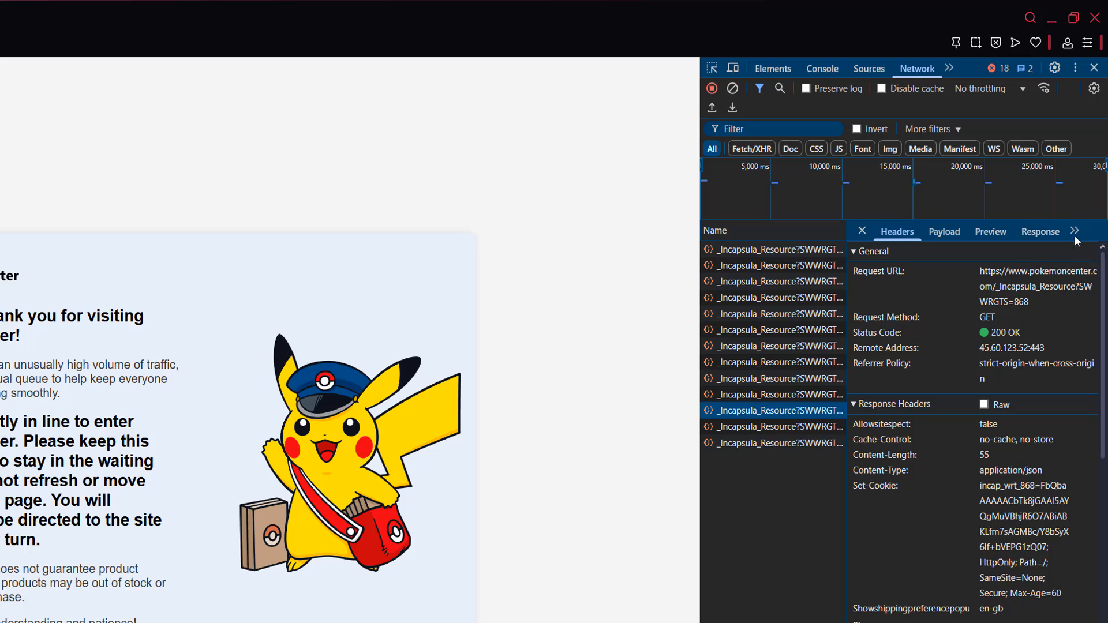
Expand the request's overflow menu listing Initiator, Timing and Cookies views.
click(1073, 230)
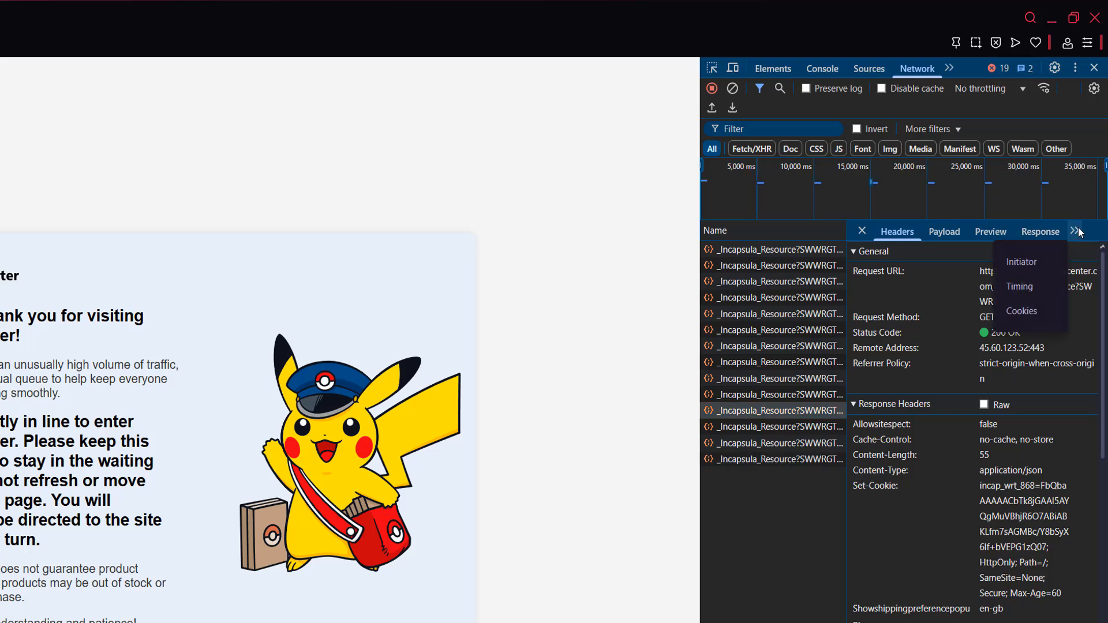
mouse_move(1035, 327)
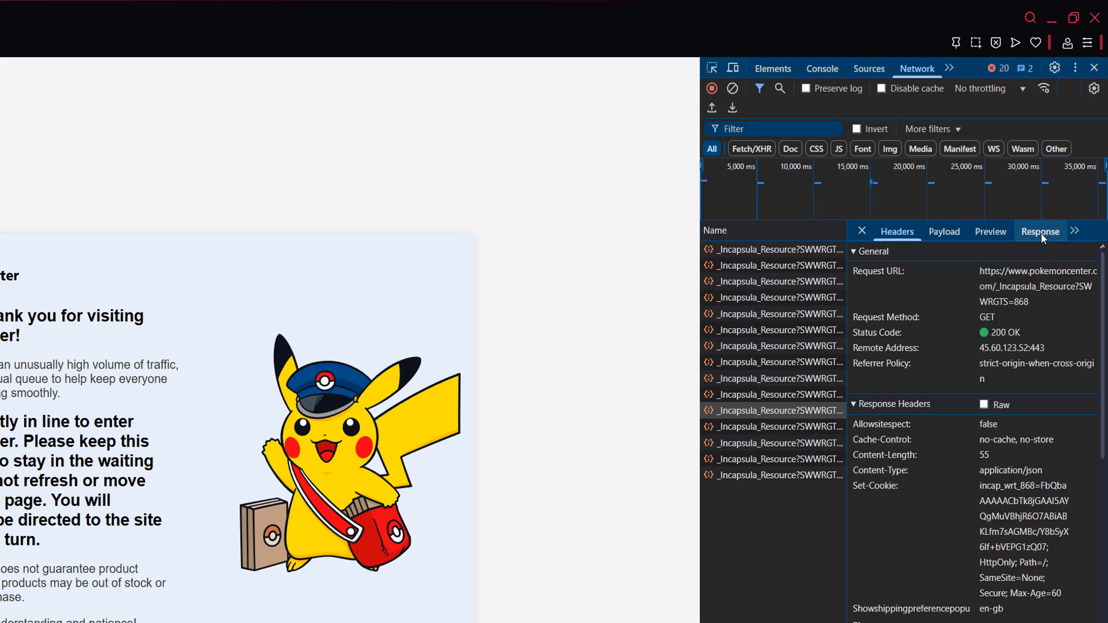
Show the request's Response body and select the queue position value 3592476.
click(1039, 231)
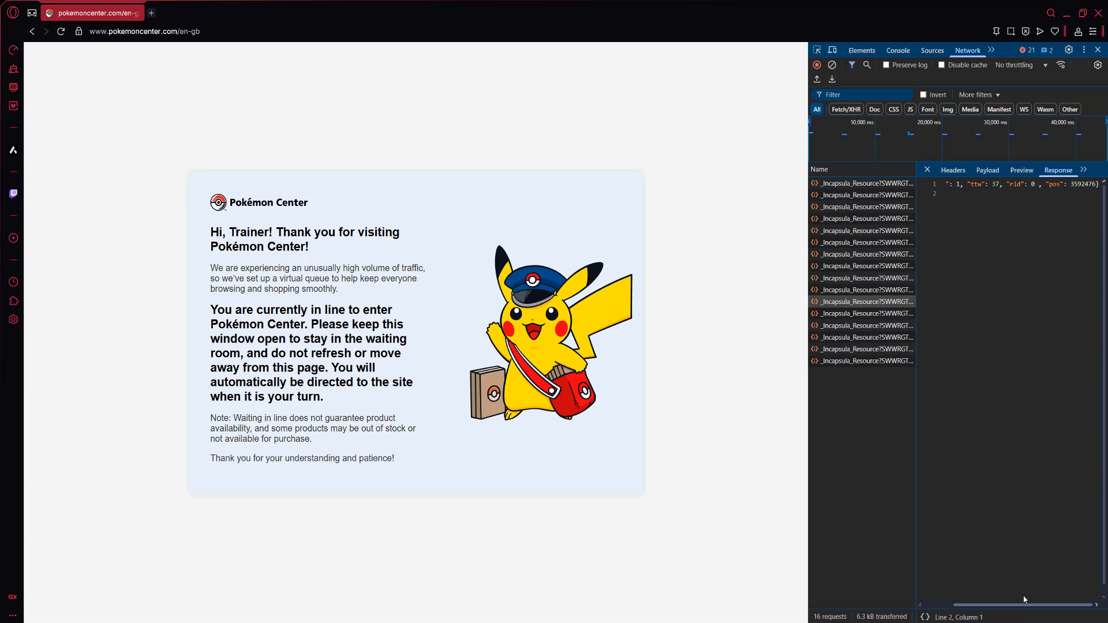
double_click(1074, 185)
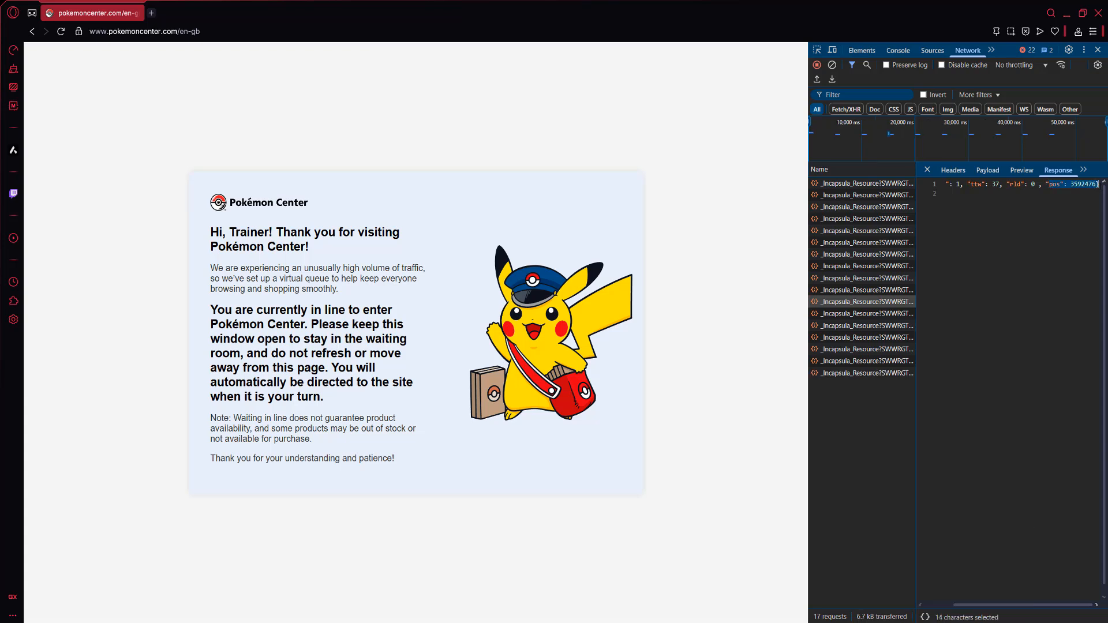